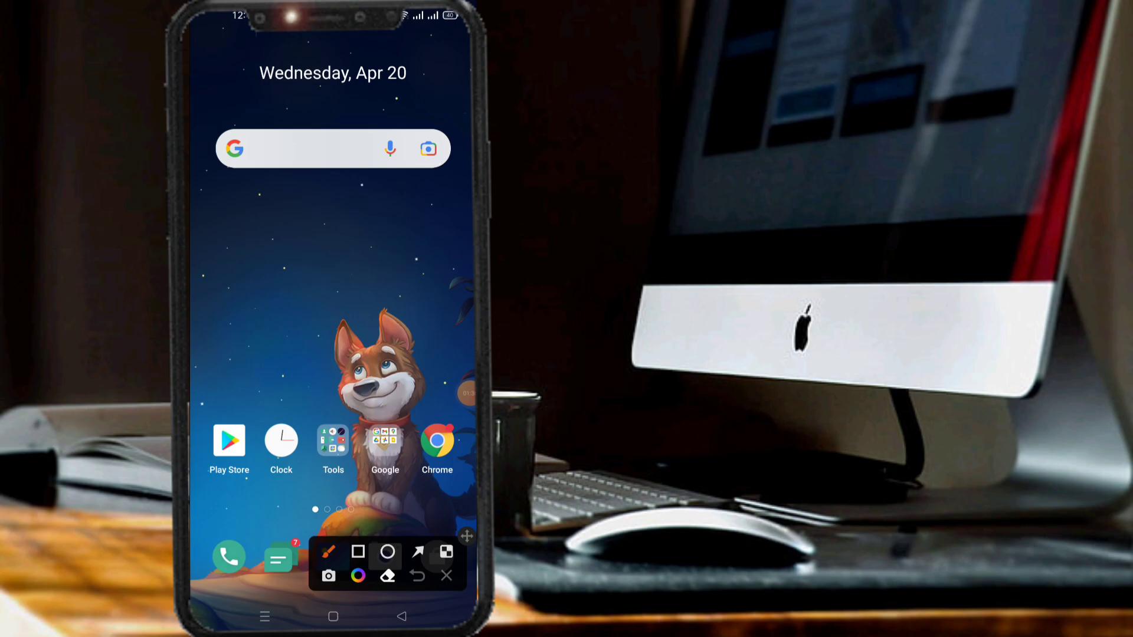
Launch Chrome from the Android home screen to reach the Google page
left_click(358, 551)
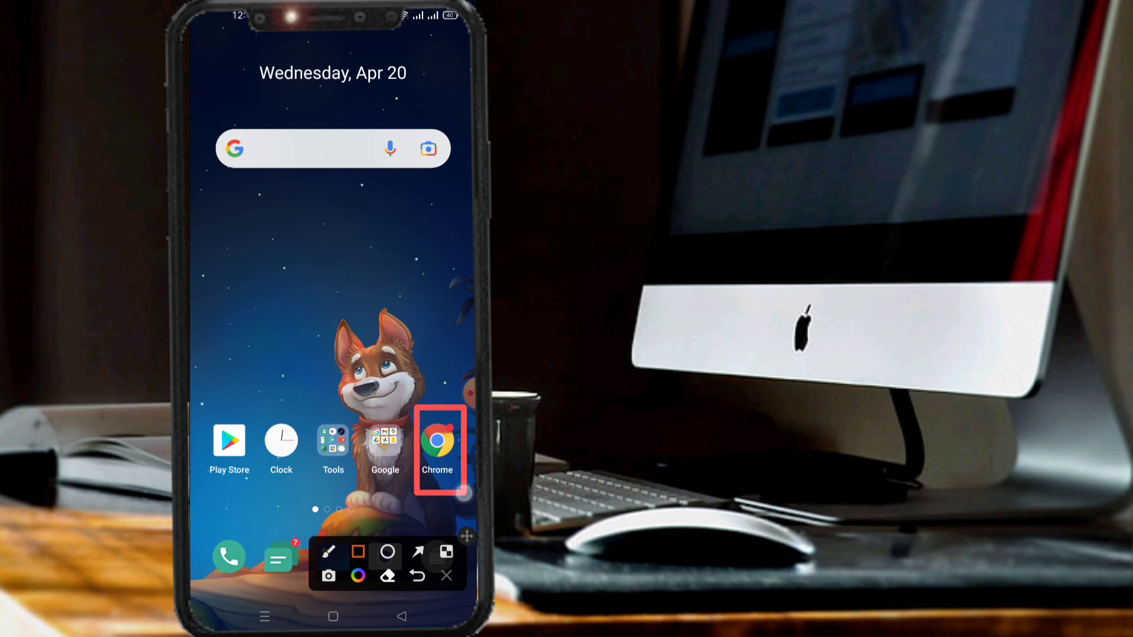
left_click(436, 441)
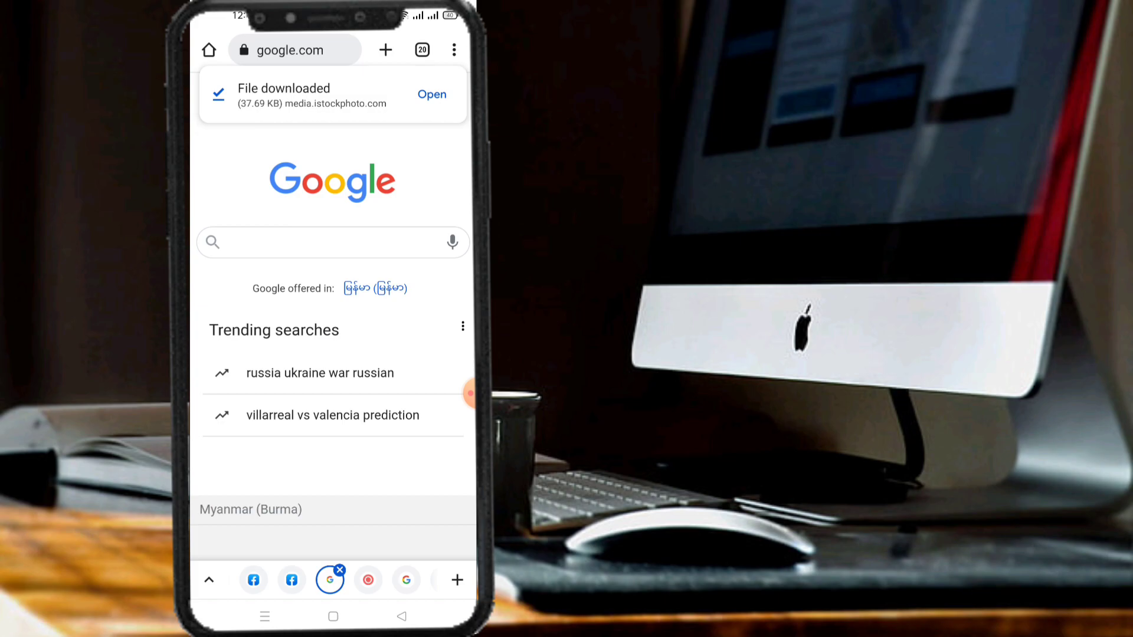
left_click(318, 241)
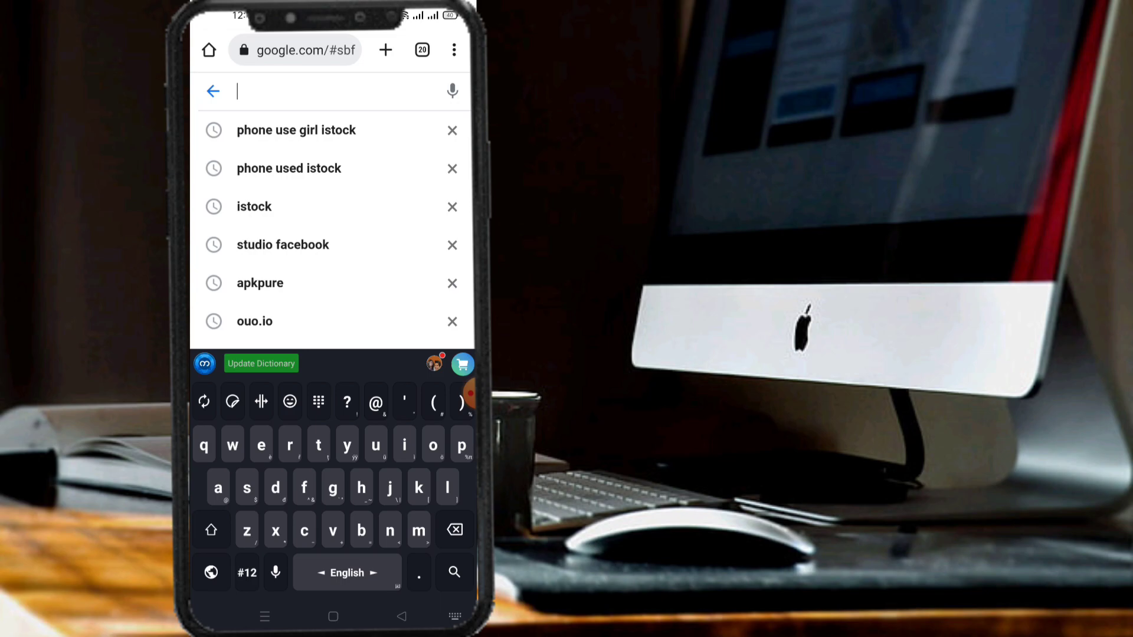
type("www.google")
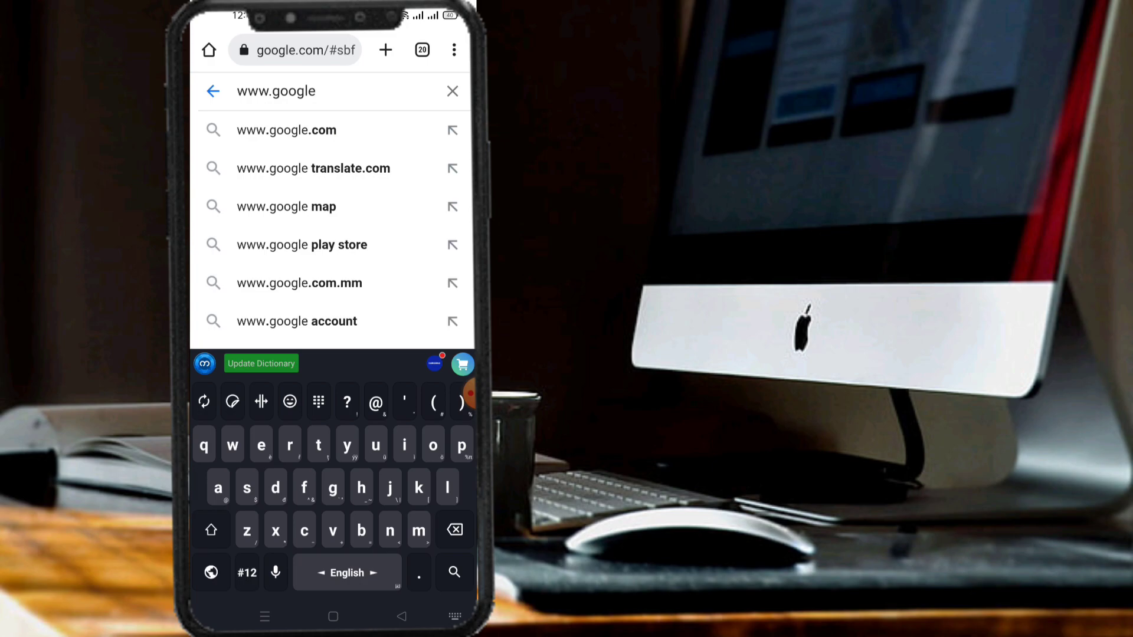
left_click(286, 130)
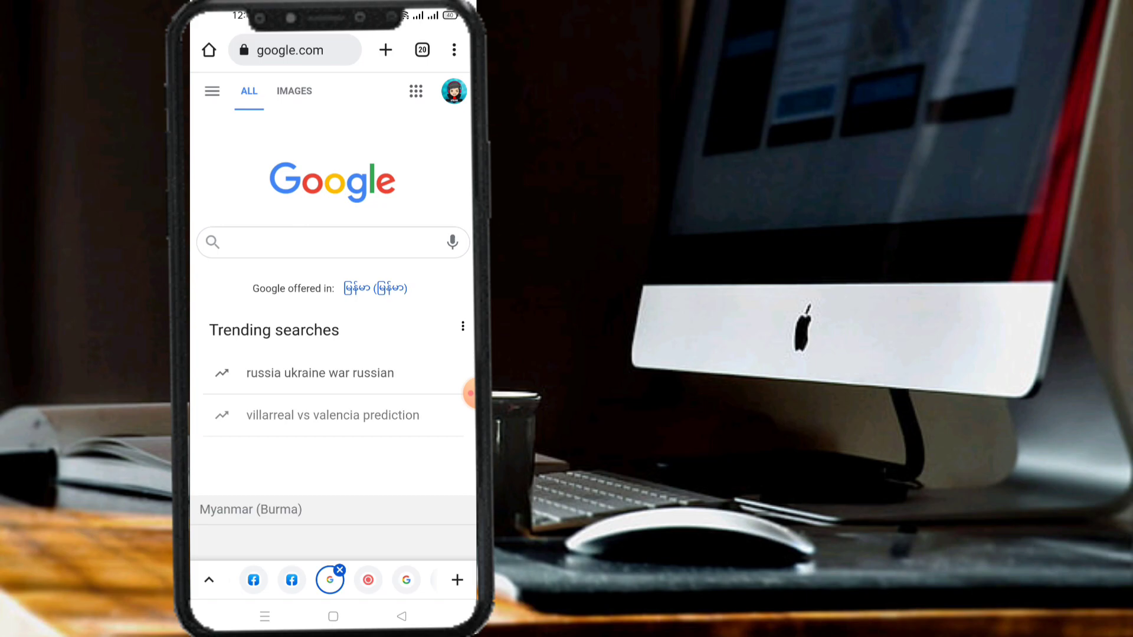
left_click(325, 242)
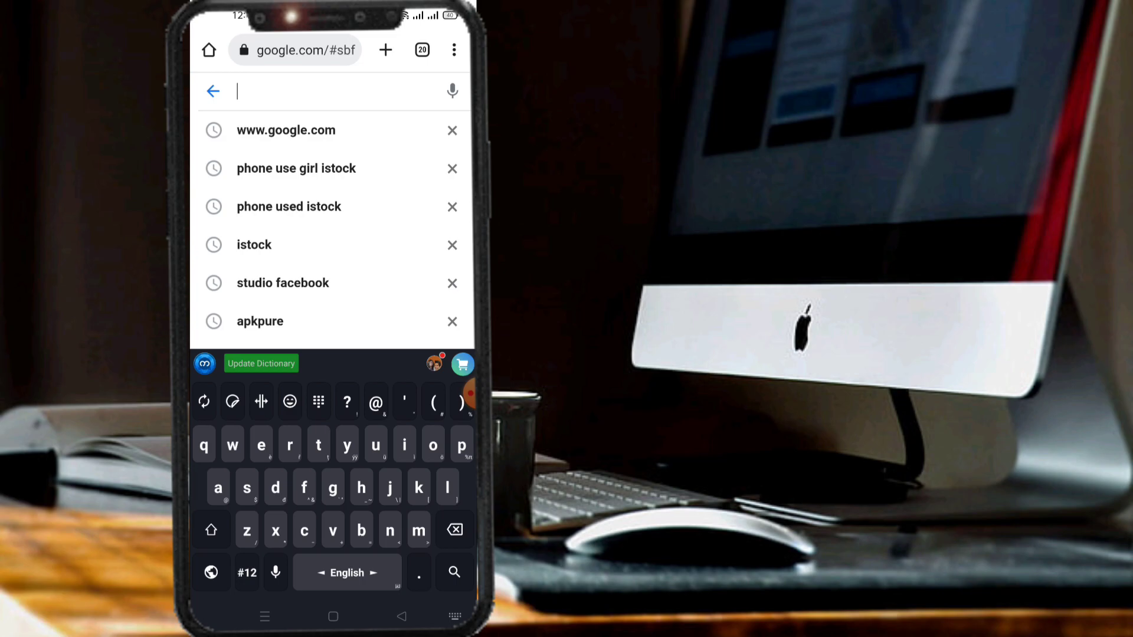
Search Google for 'gsmarena.com' and view the results with GSMArena.com on top
type("gsmarena")
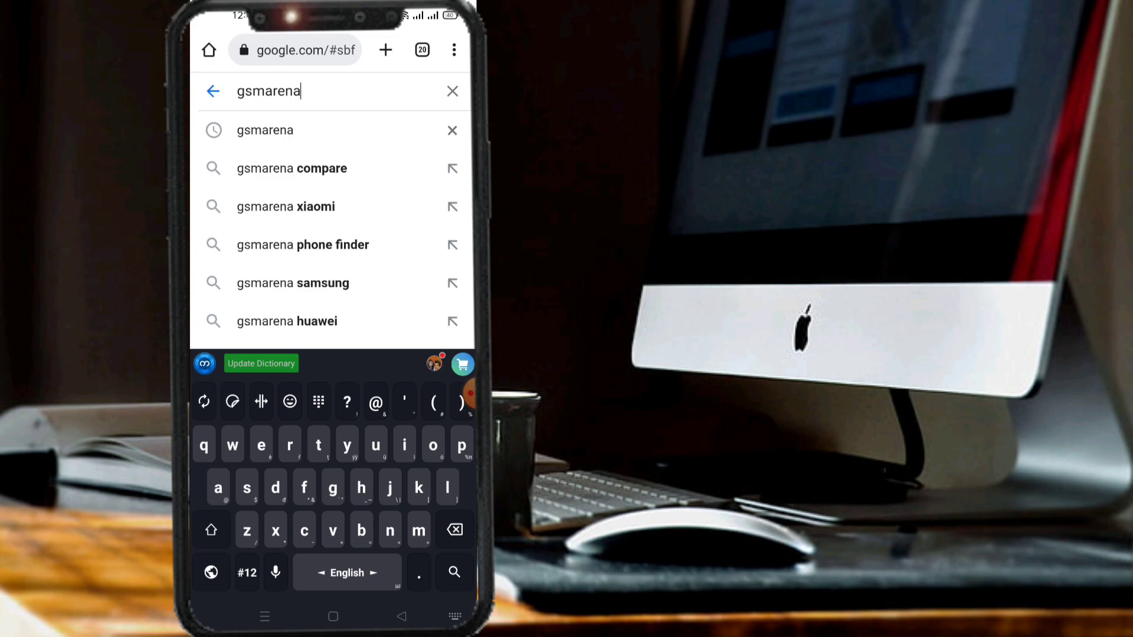
type(".com")
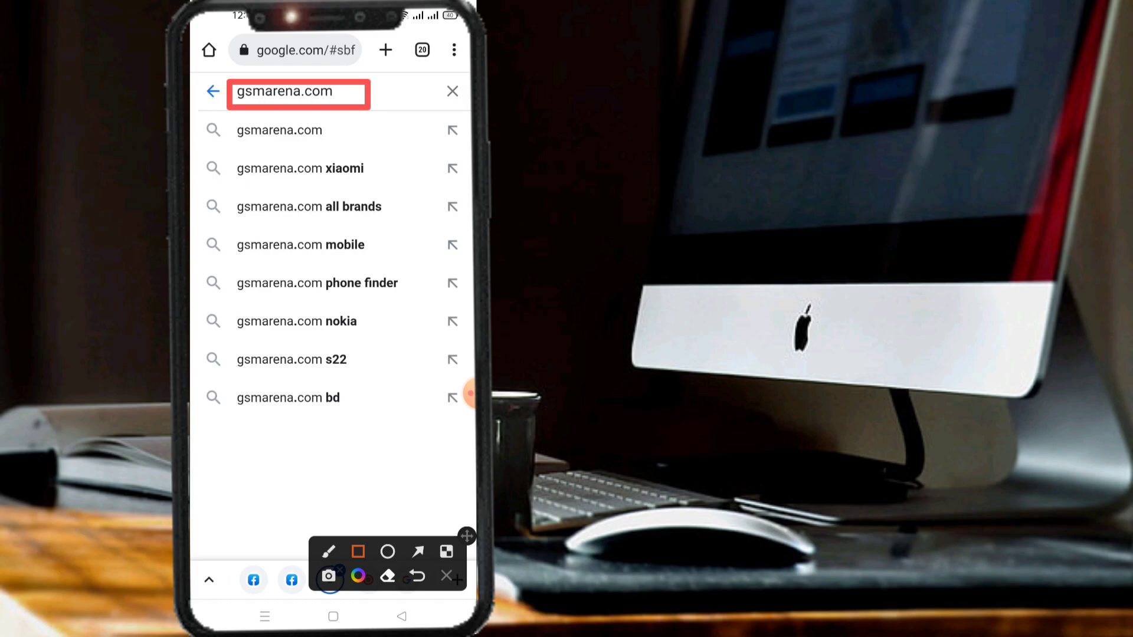
left_click(279, 130)
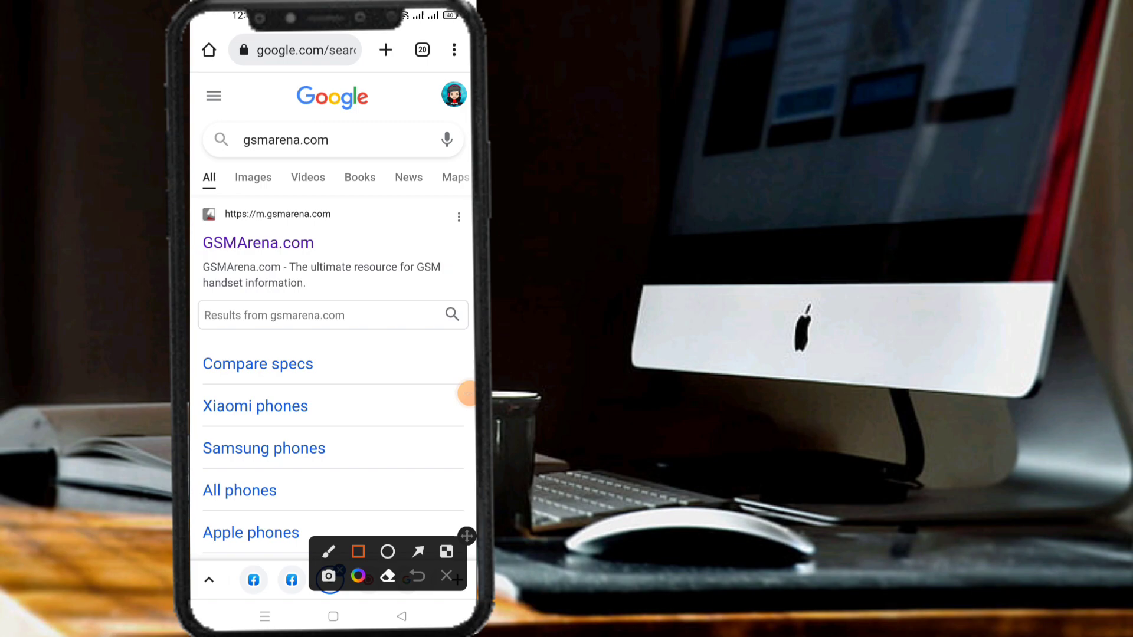
left_click_drag(231, 232, 367, 268)
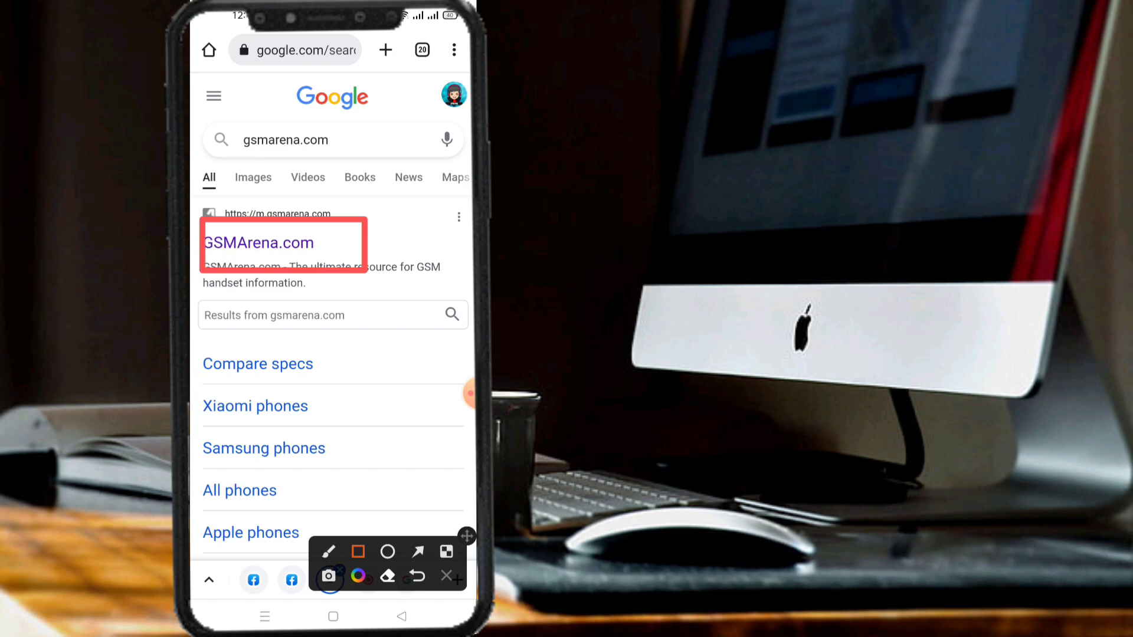
Open the GSMArena.com result to reach the site's mobile home page
left_click(257, 243)
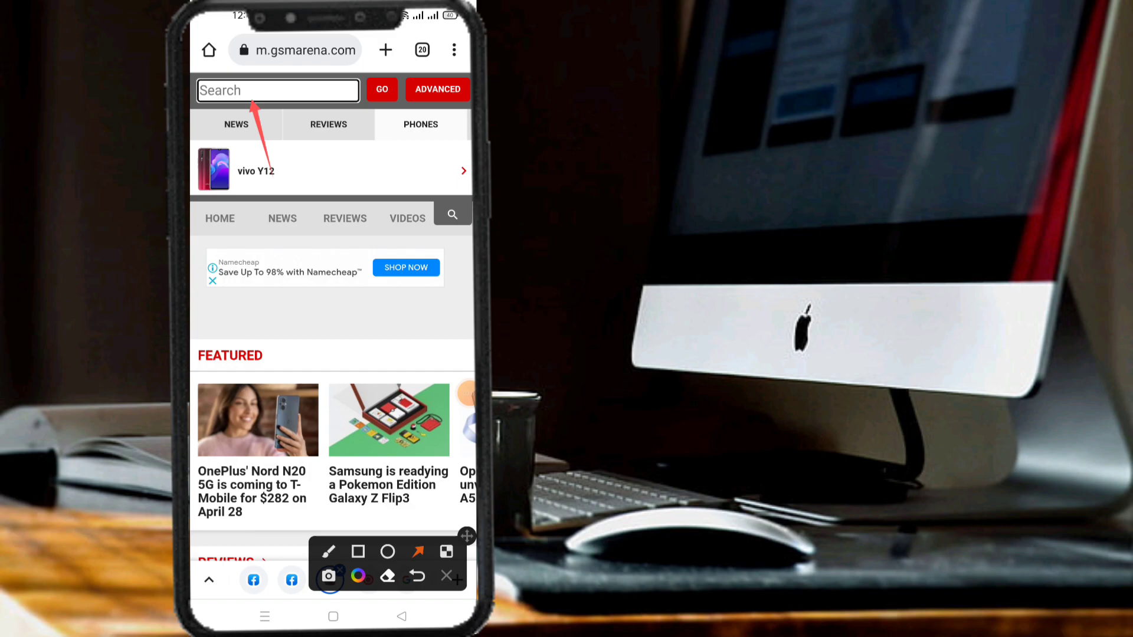
Search GSMArena for 'realme 6' to list Realme 6, 6 Pro and 6i
left_click(278, 90)
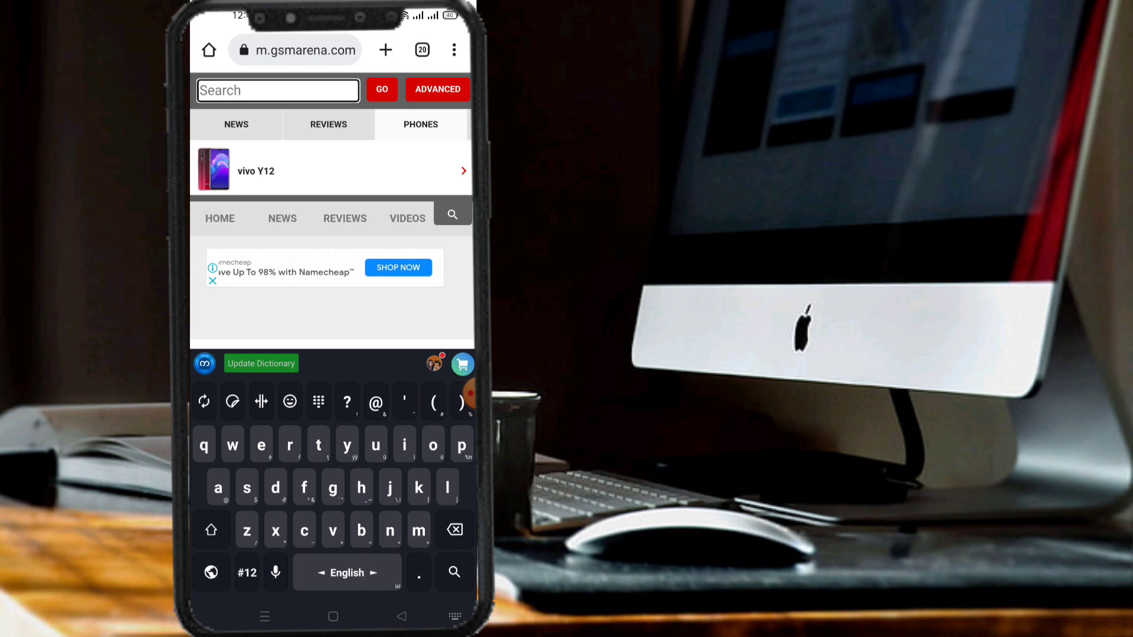
type("realme 6")
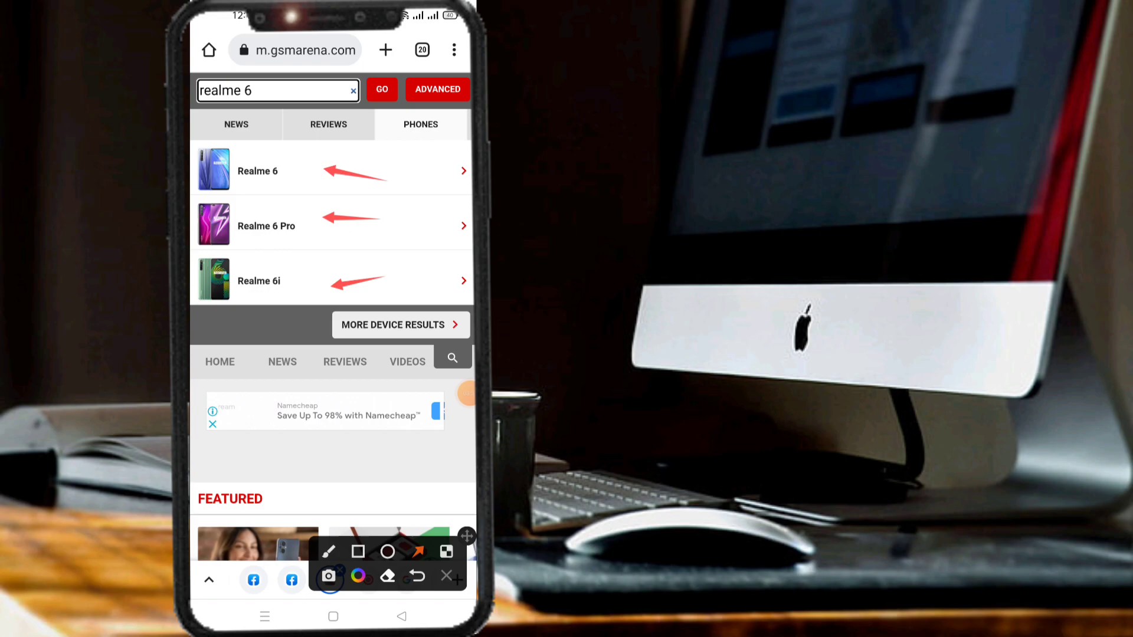
Open the Realme 6 result and scroll into its specifications
left_click(257, 170)
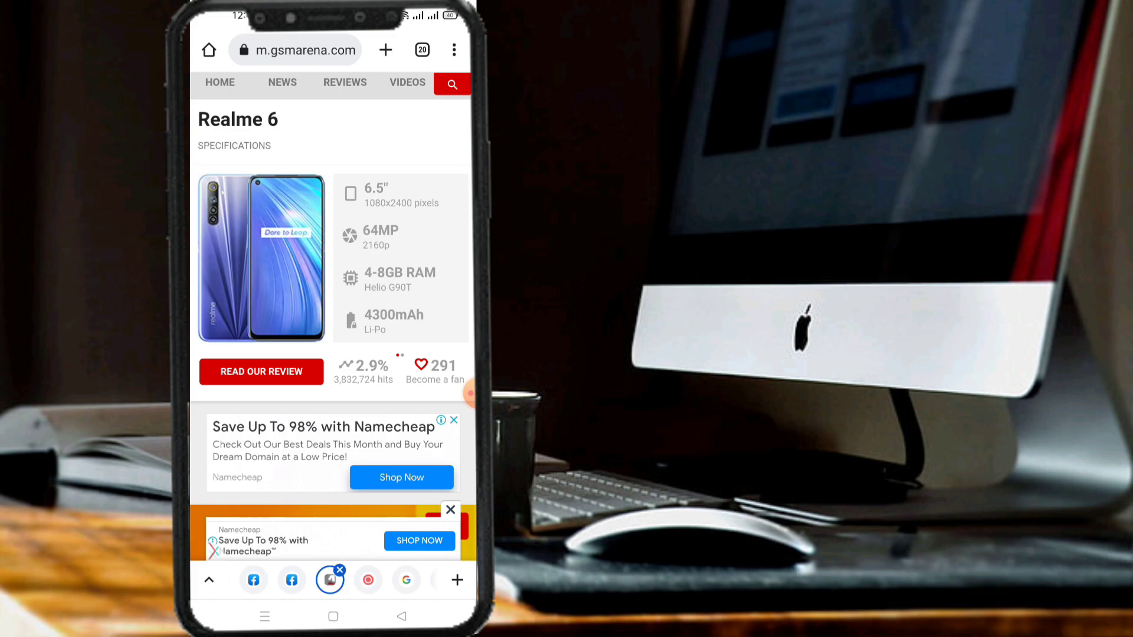
scroll("down", 3)
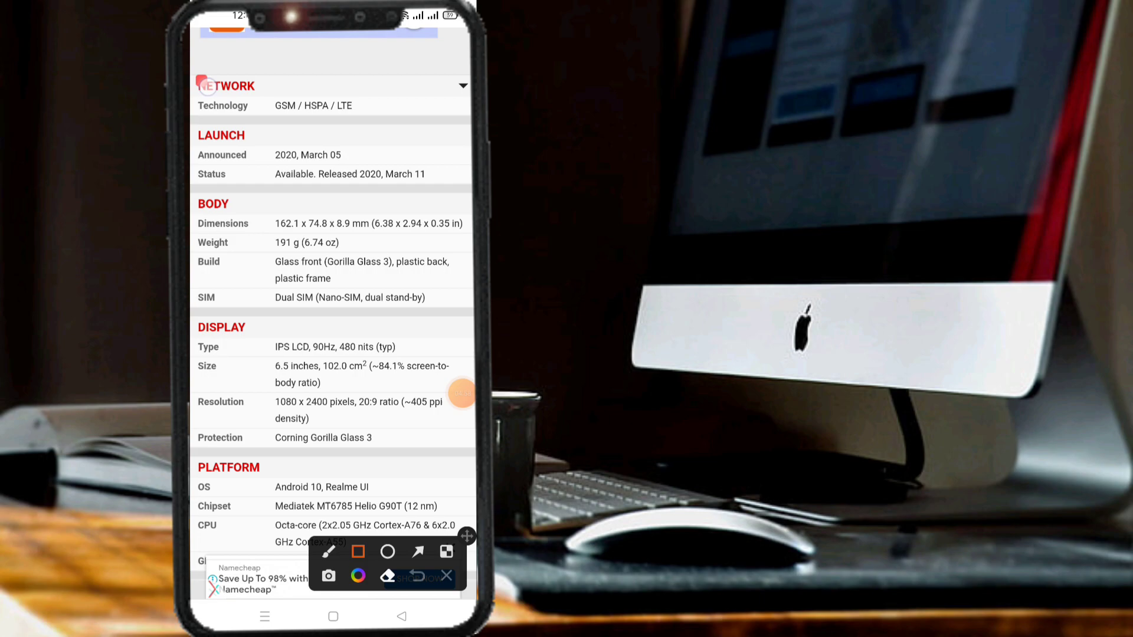
Box and arrow the Network, Launch, Body and Display specs, then scroll to Platform
left_click(418, 551)
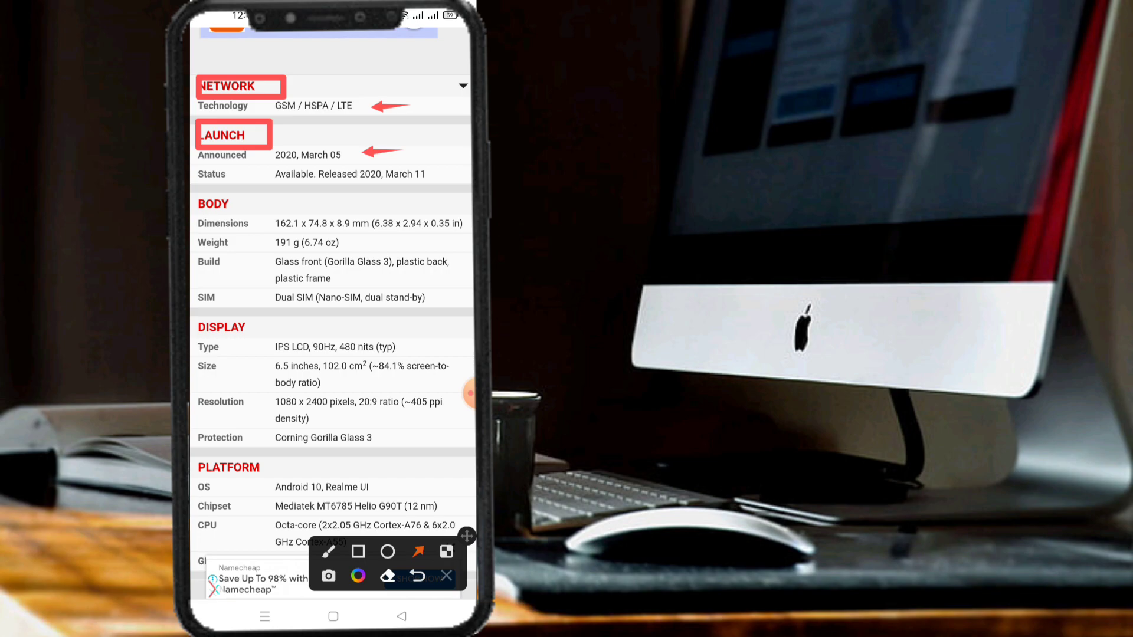
left_click(358, 551)
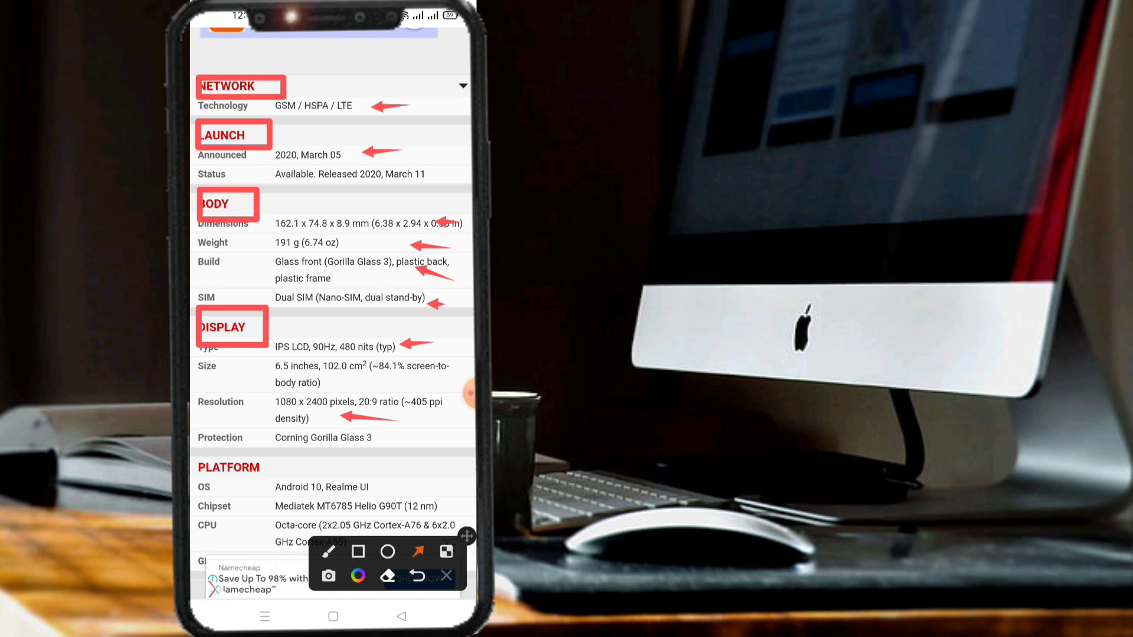
scroll("down", 3)
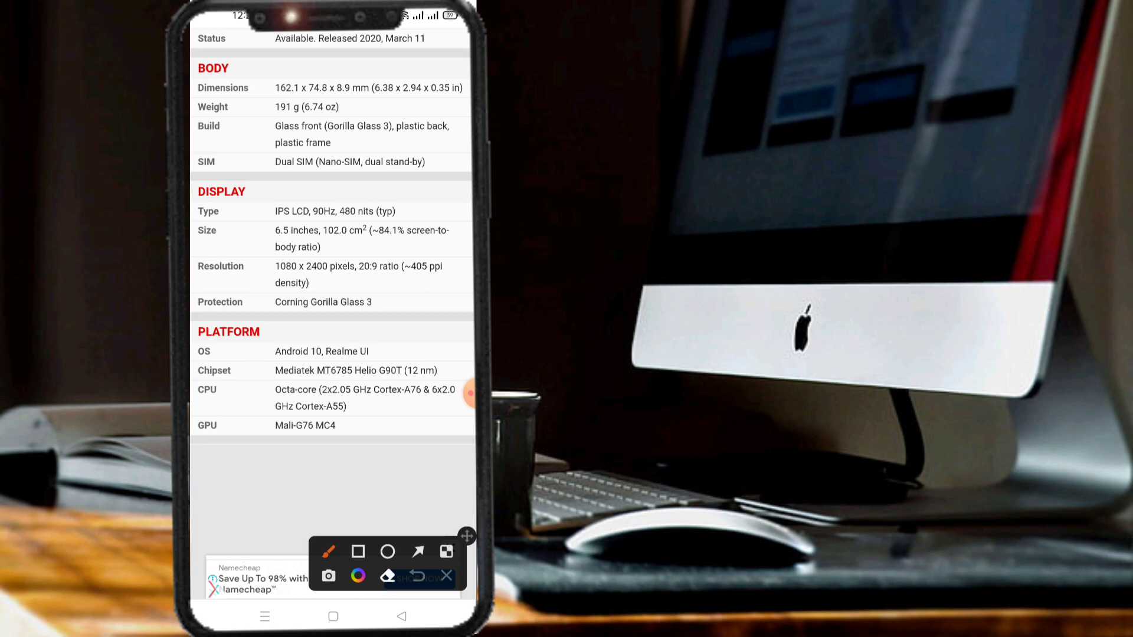
left_click(357, 552)
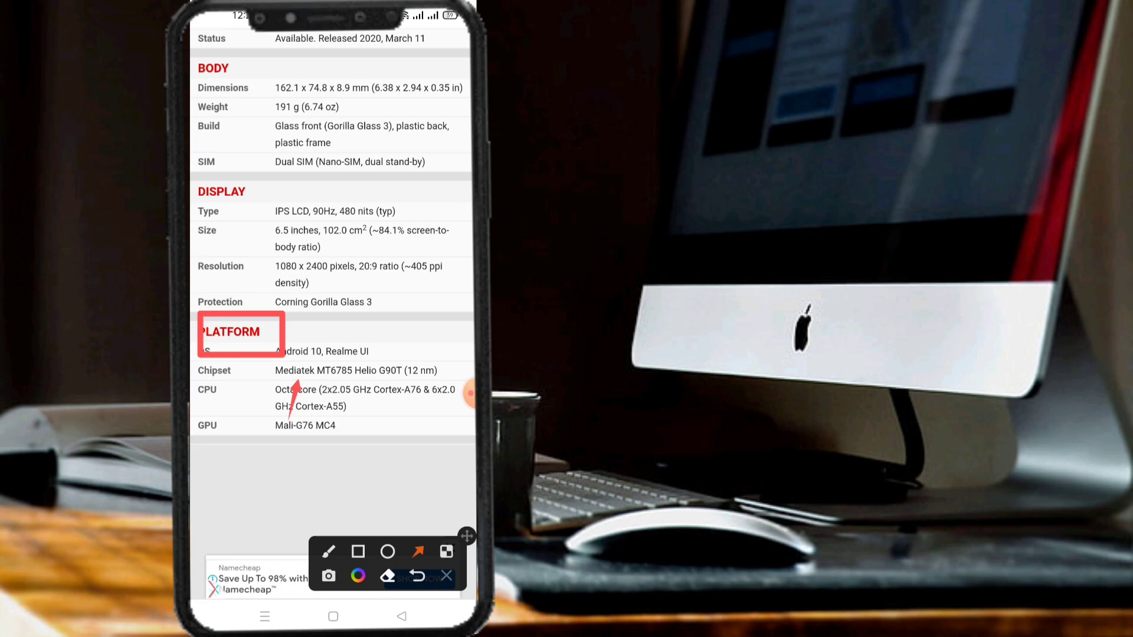
Scroll the Realme 6 page after marking and clearing the Platform section
scroll("down", 3)
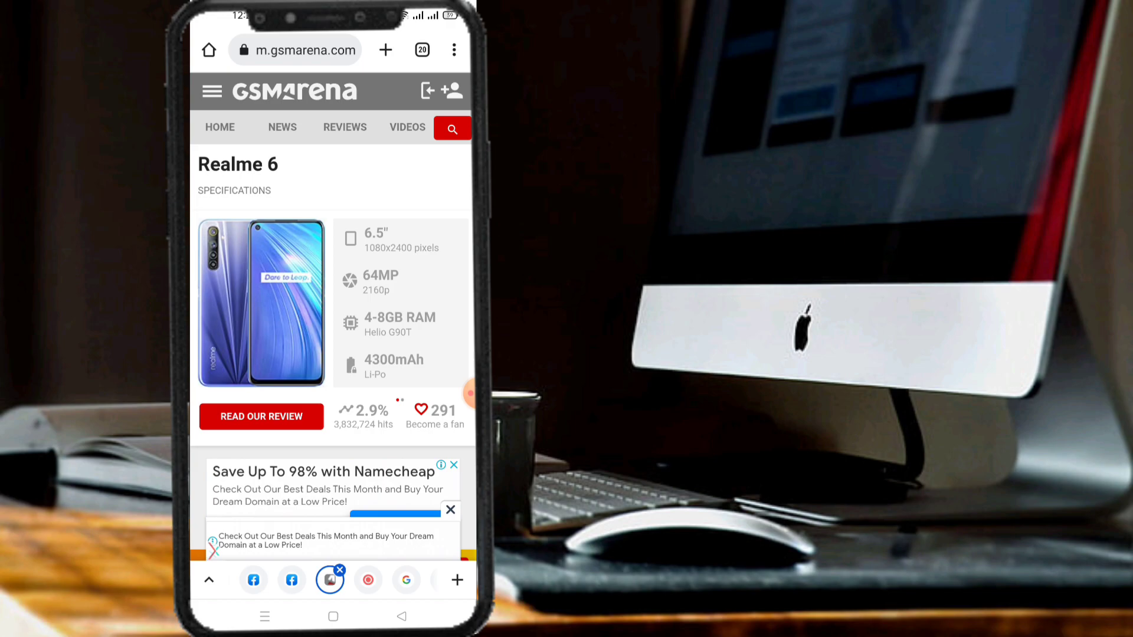
Search GSMArena for 'xiaomi' and open the Xiaomi Redmi Note 11 result
scroll("down", 3)
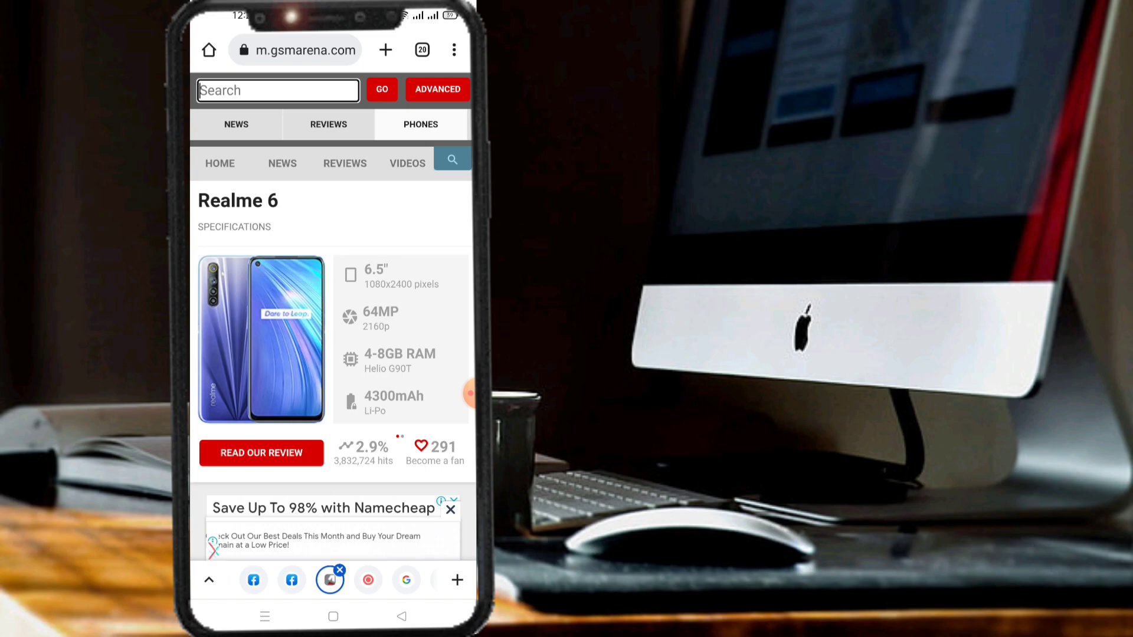
type("m")
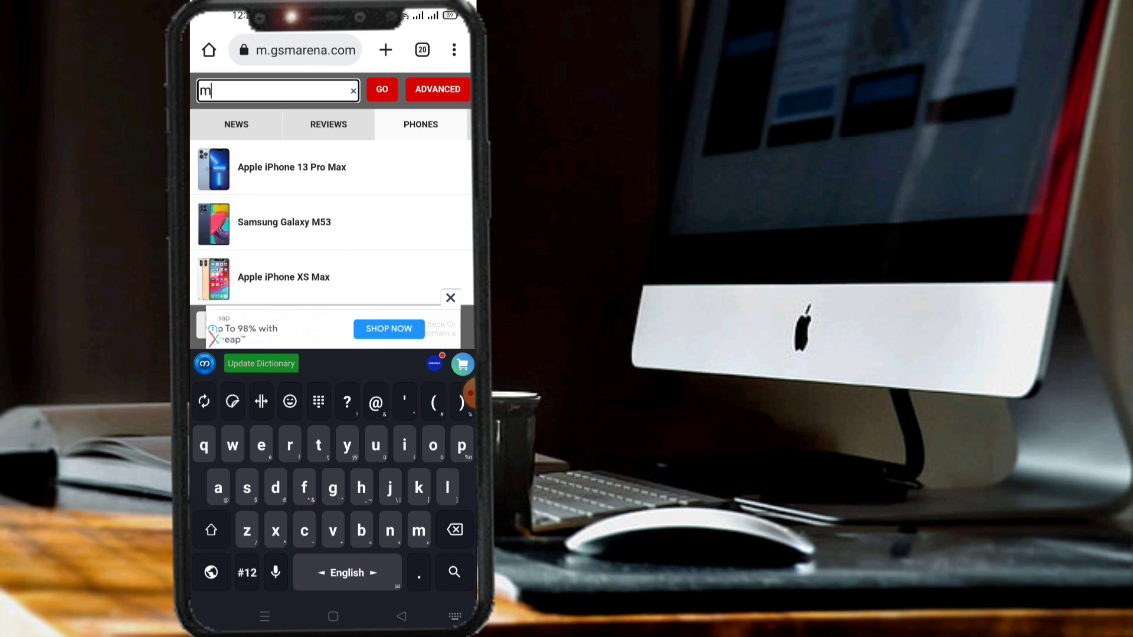
type("xiaomi")
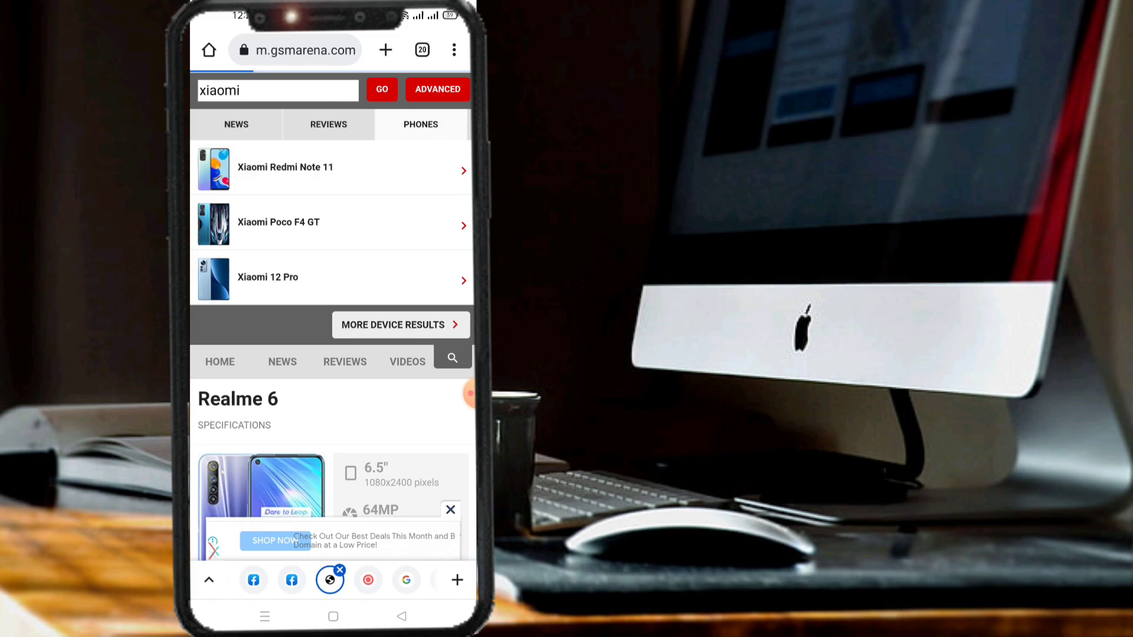
left_click(286, 167)
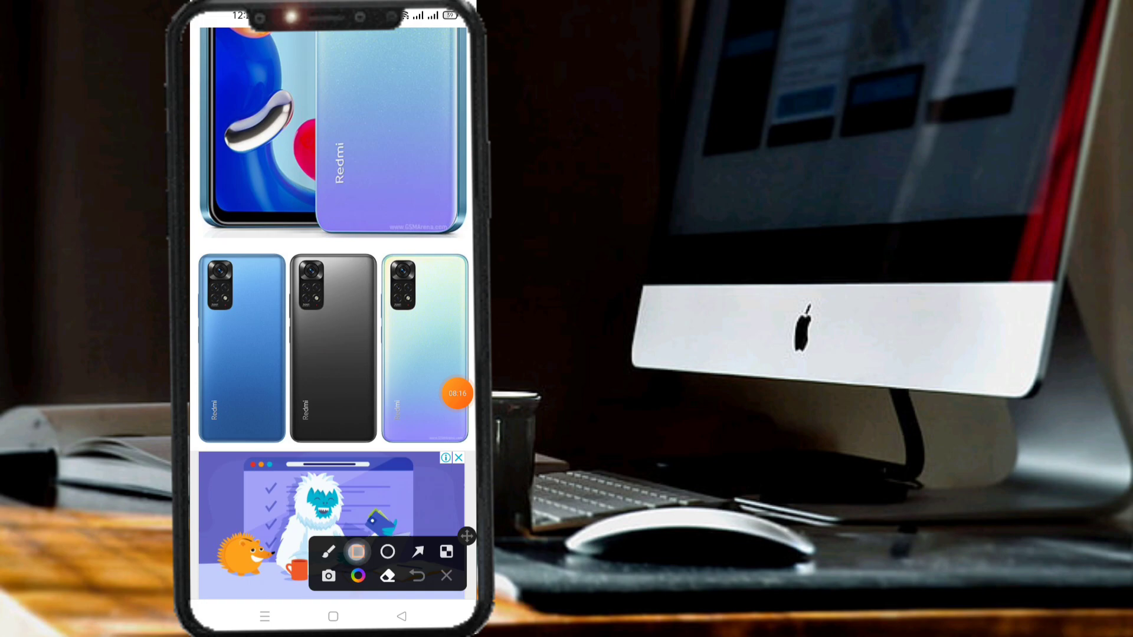
Close the annotation toolbar to return to the Redmi Note 11 page header
left_click(357, 552)
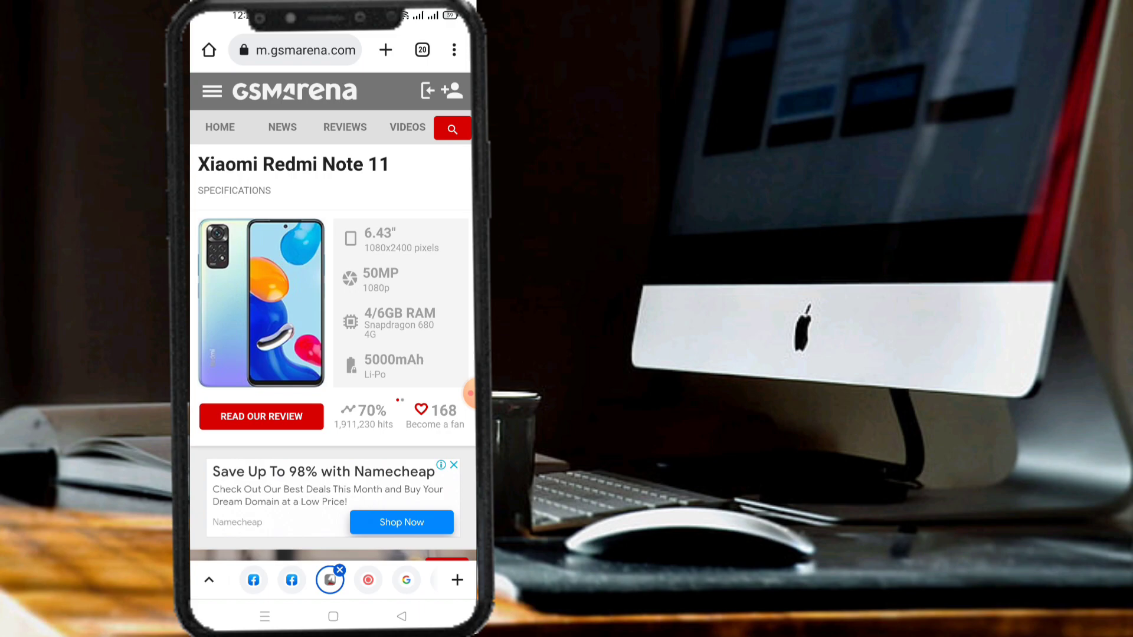
scroll("down", 3)
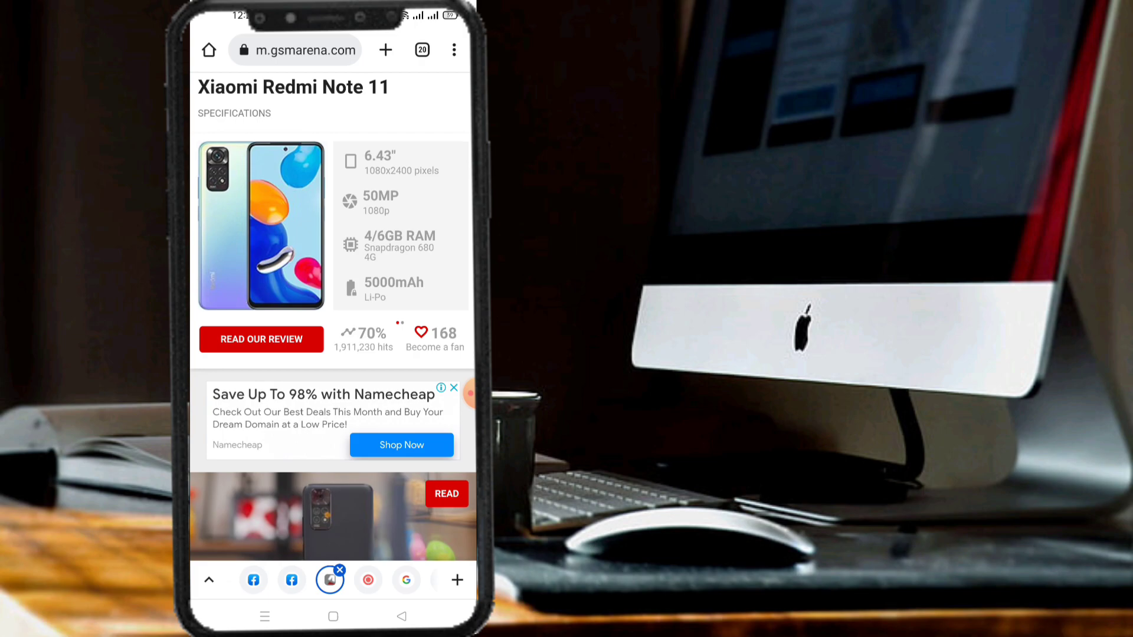
scroll("down", 3)
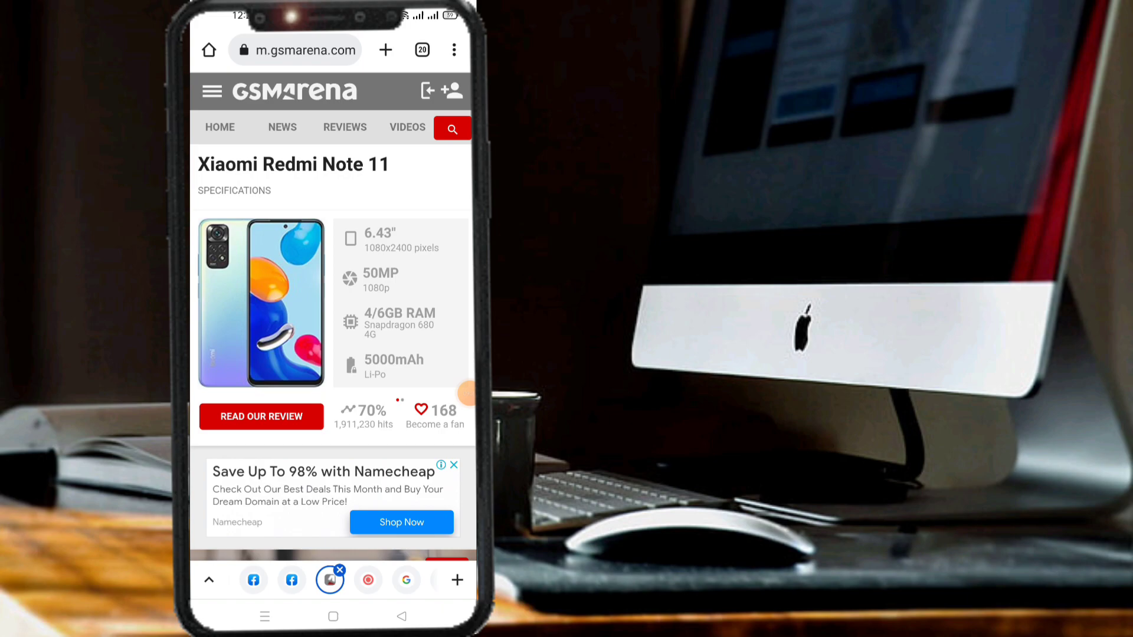
scroll("down", 3)
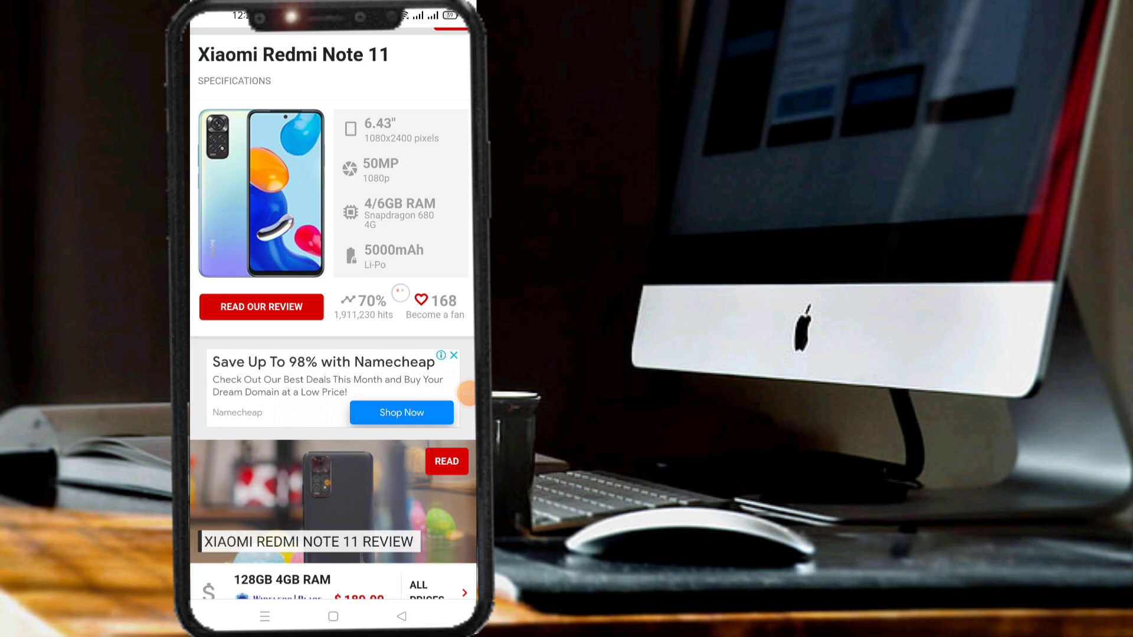
scroll("down", 3)
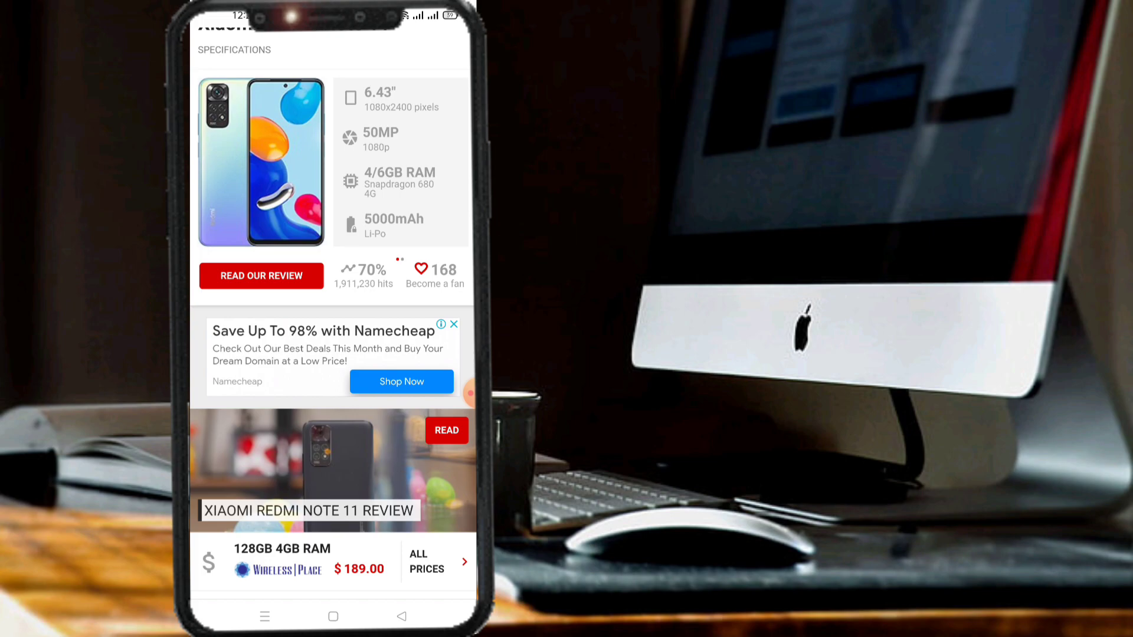